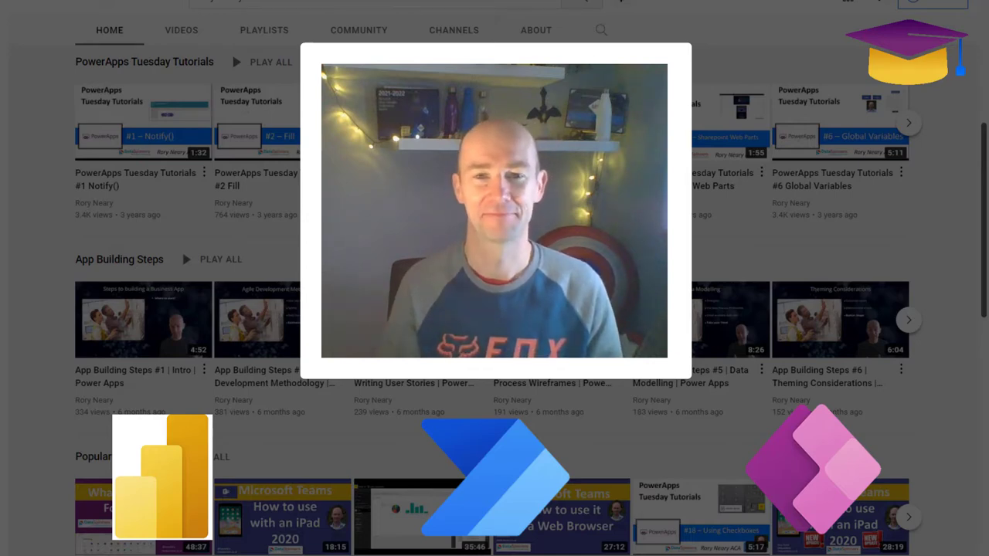
# Open a new browser tab showing the Google home page
pyautogui.click(186, 9)
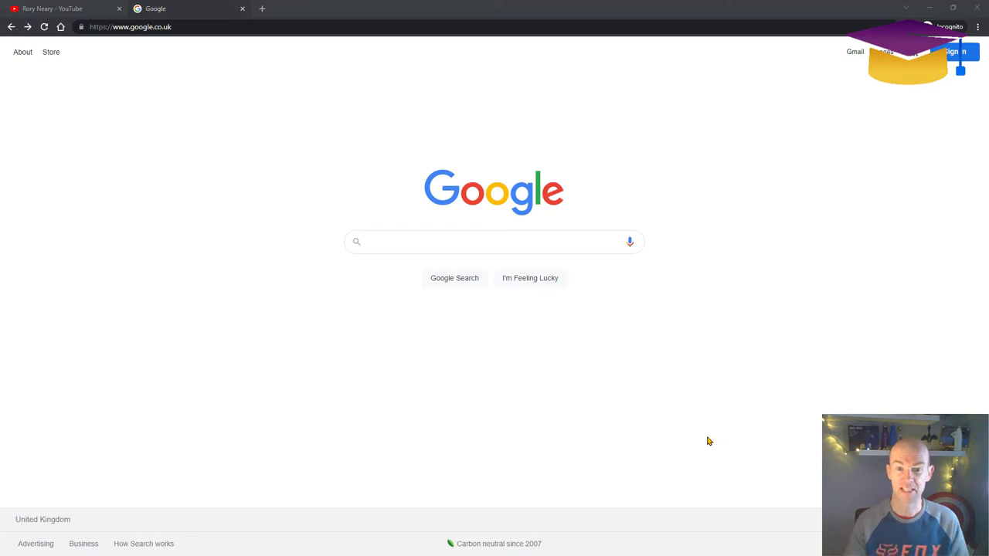
# Search Google for 'rory neary' and open the top YouTube channel result
pyautogui.click(494, 242)
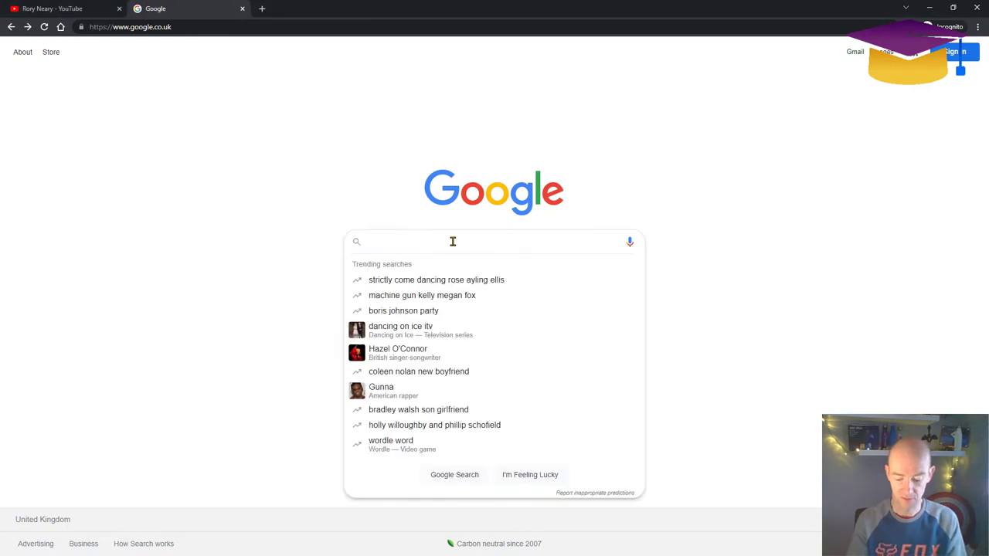
pyautogui.write('rory neary youtube')
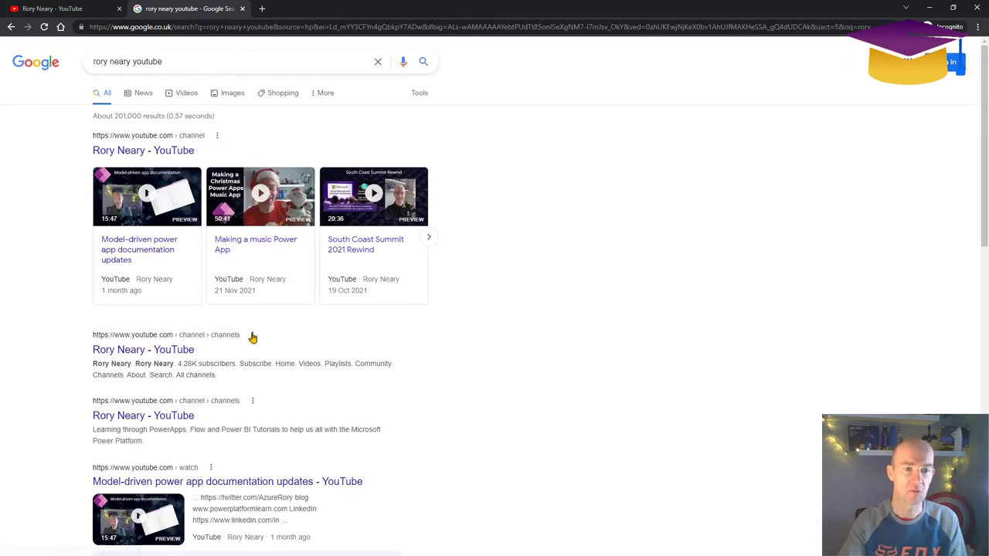
pyautogui.click(143, 349)
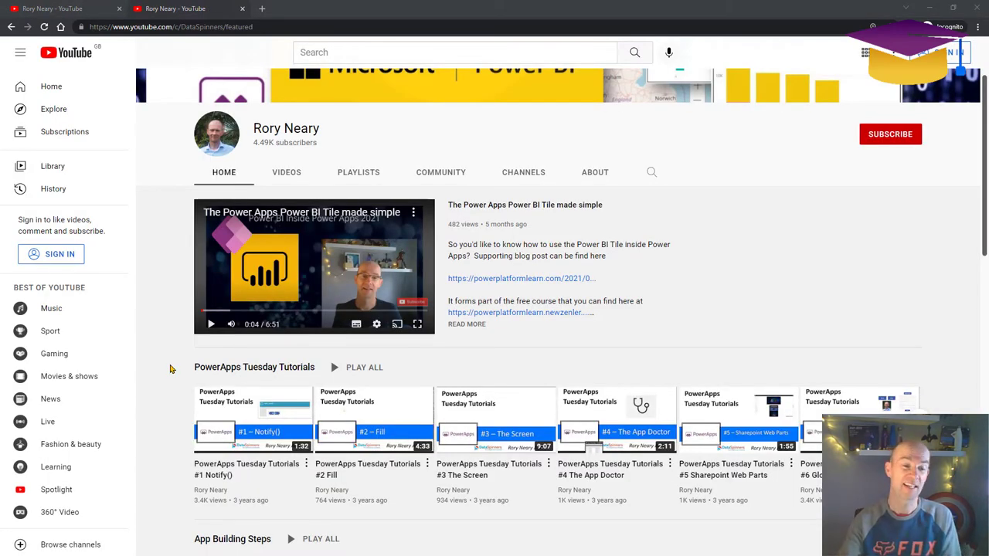
# Scroll down the channel Home tab to reveal the Tuesday Tutorials and App Building playlists
pyautogui.scroll(-3)
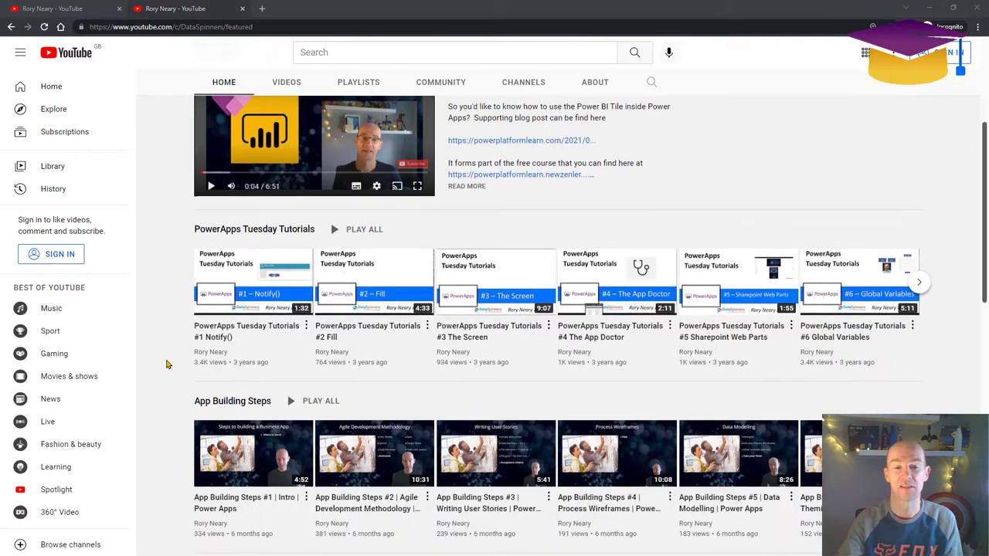
pyautogui.scroll(-3)
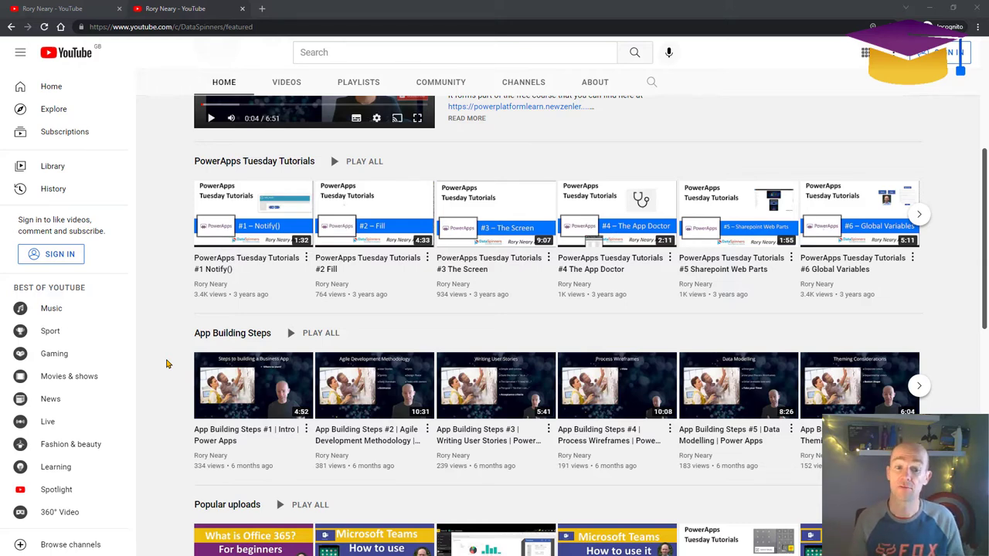
pyautogui.scroll(-3)
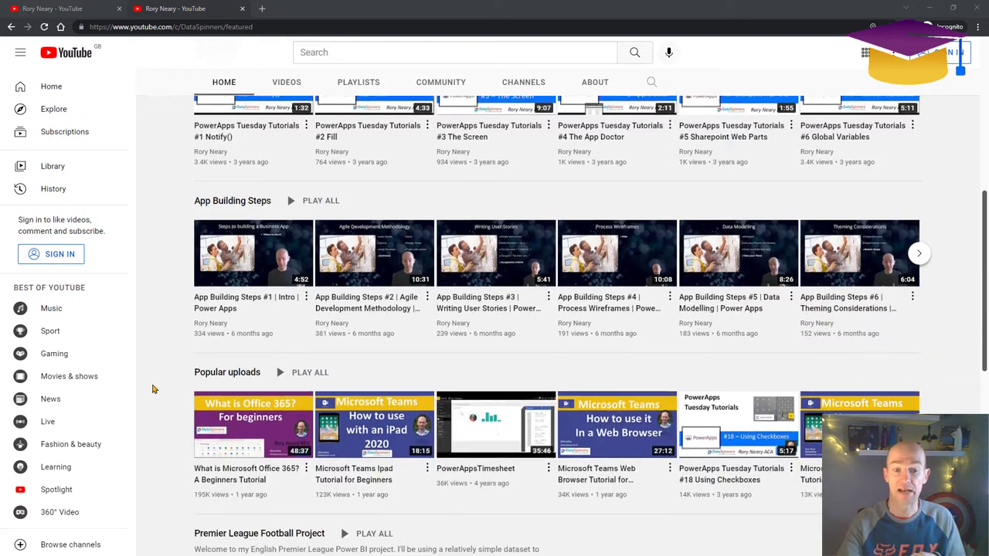
pyautogui.scroll(-3)
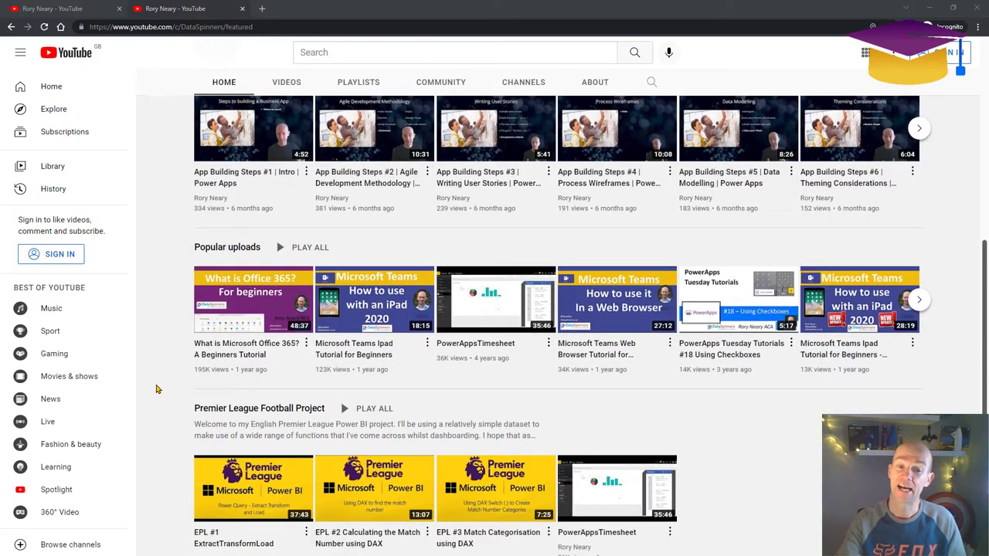
pyautogui.scroll(-3)
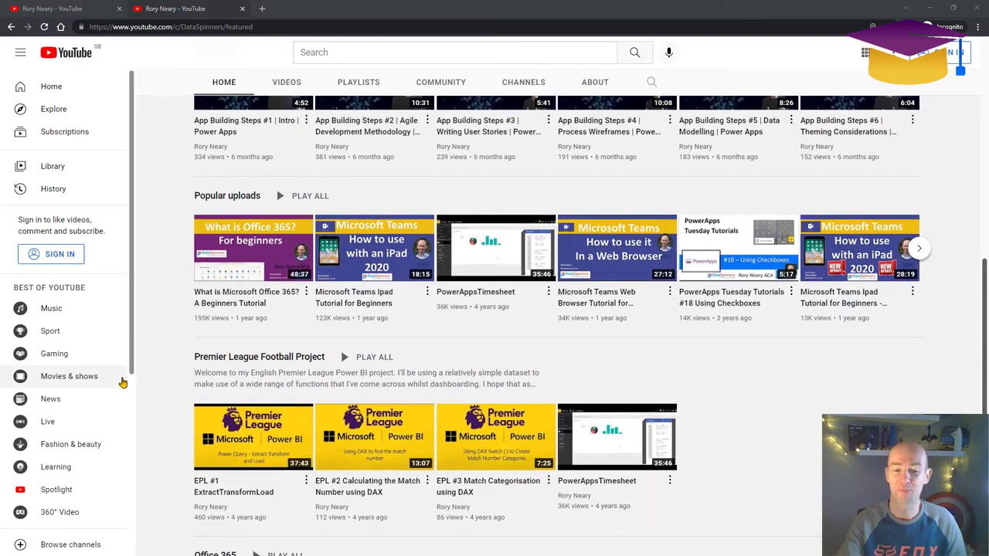
pyautogui.scroll(-3)
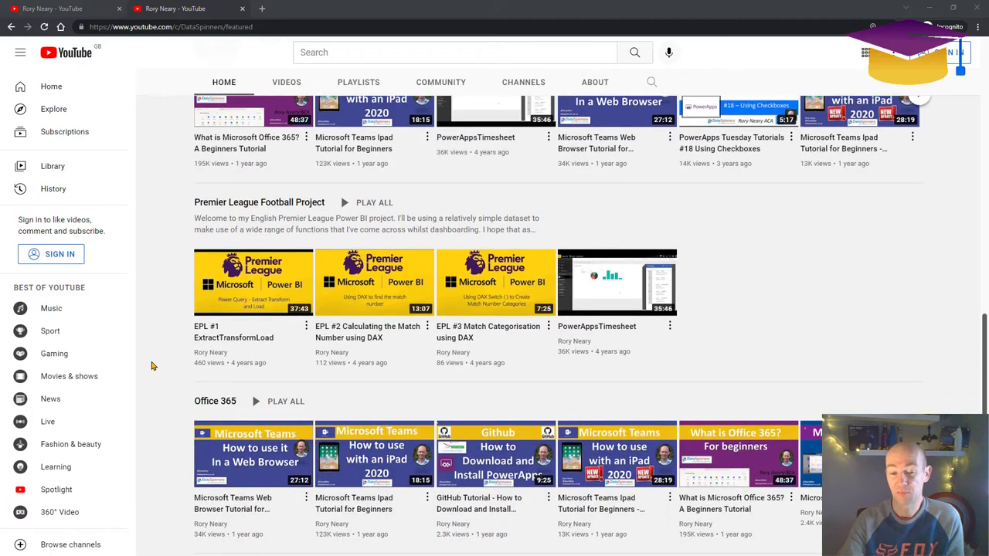
pyautogui.scroll(-3)
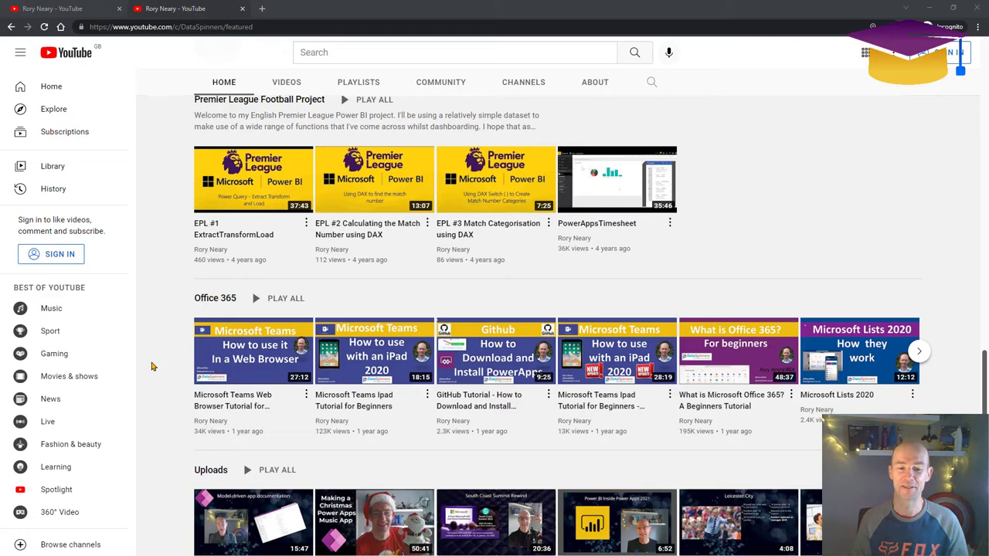
pyautogui.scroll(-3)
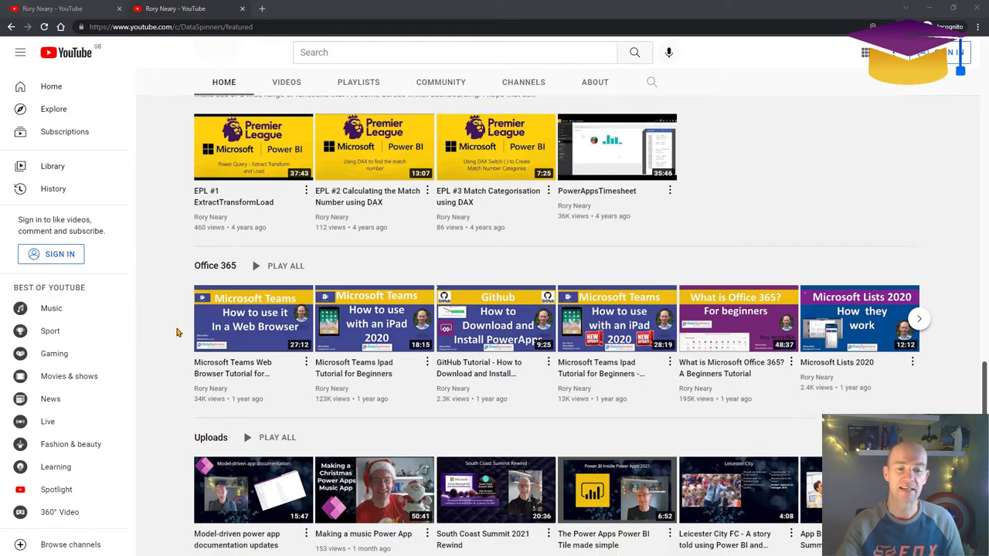
pyautogui.scroll(-3)
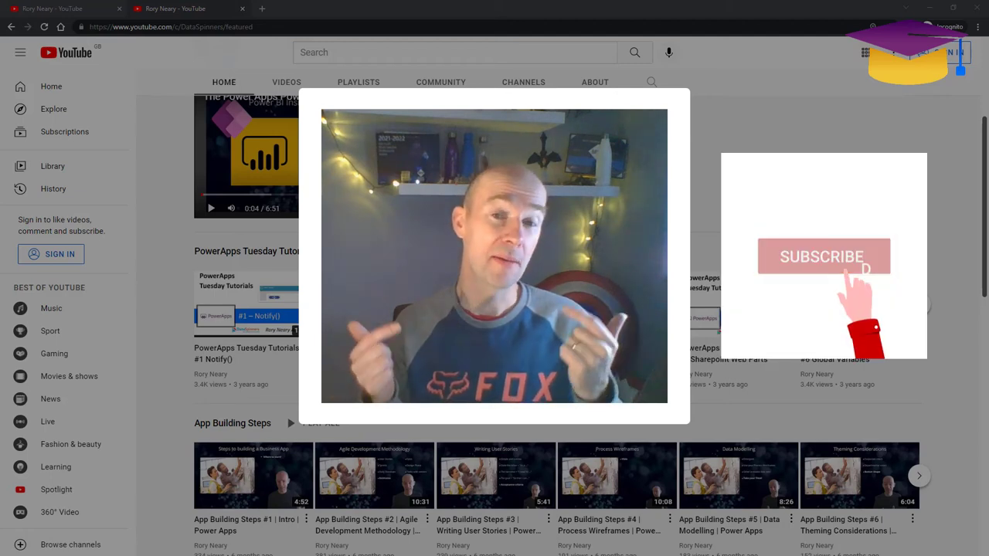
pyautogui.click(821, 256)
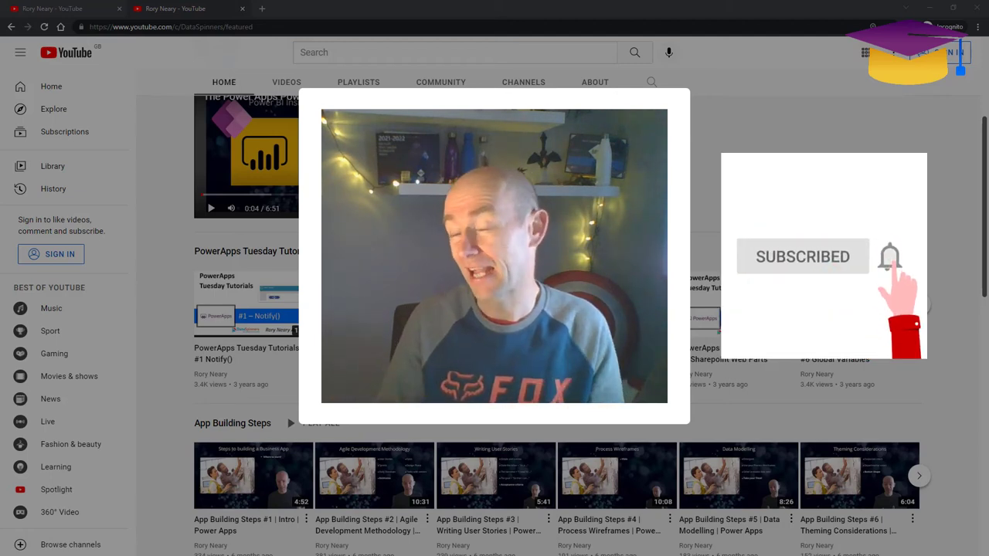